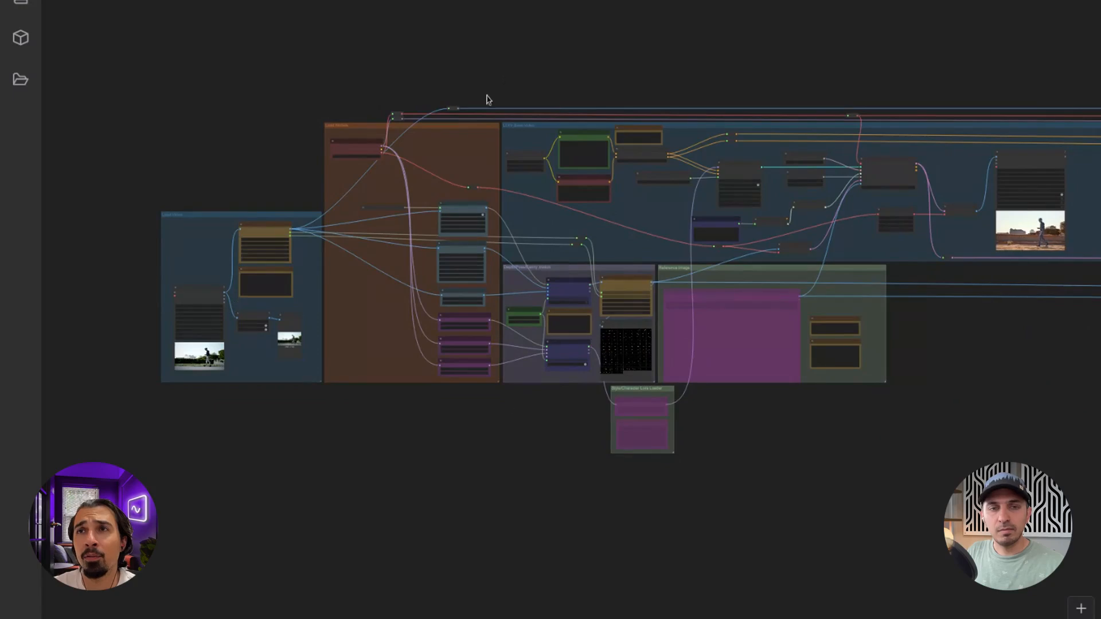
pyautogui.moveTo(478, 383)
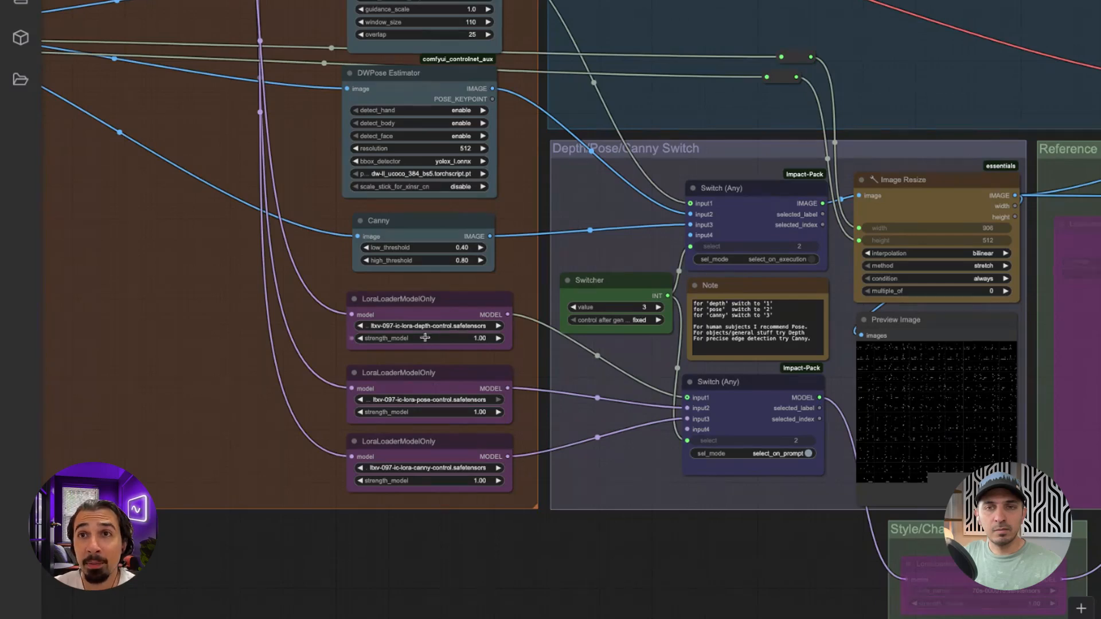
pyautogui.moveTo(461, 473)
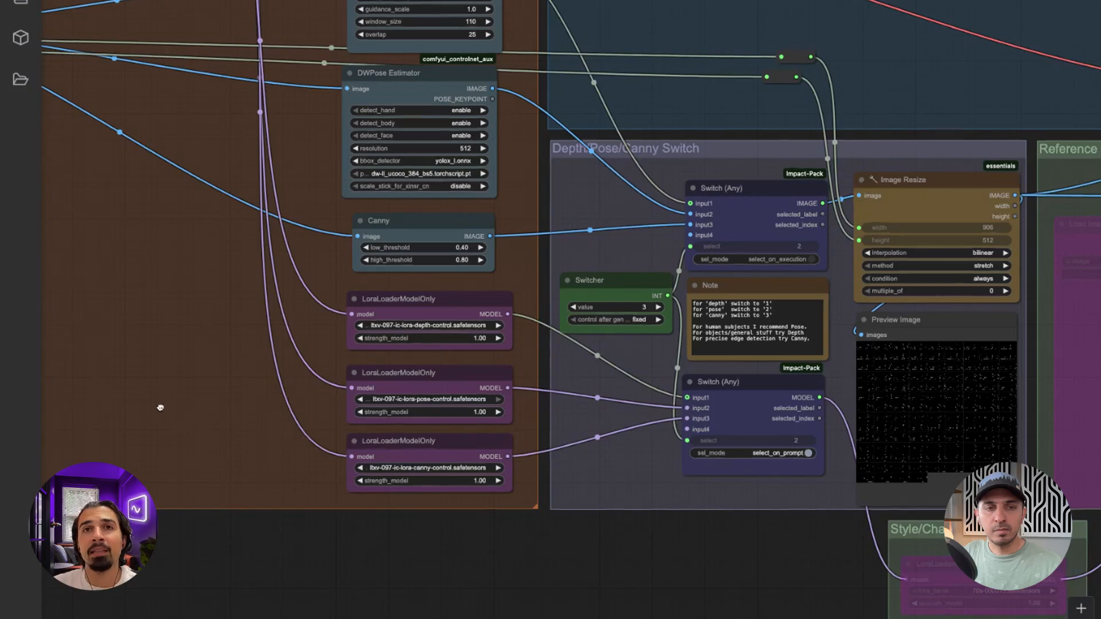
pyautogui.moveTo(161, 407); pyautogui.dragTo(330, 479)
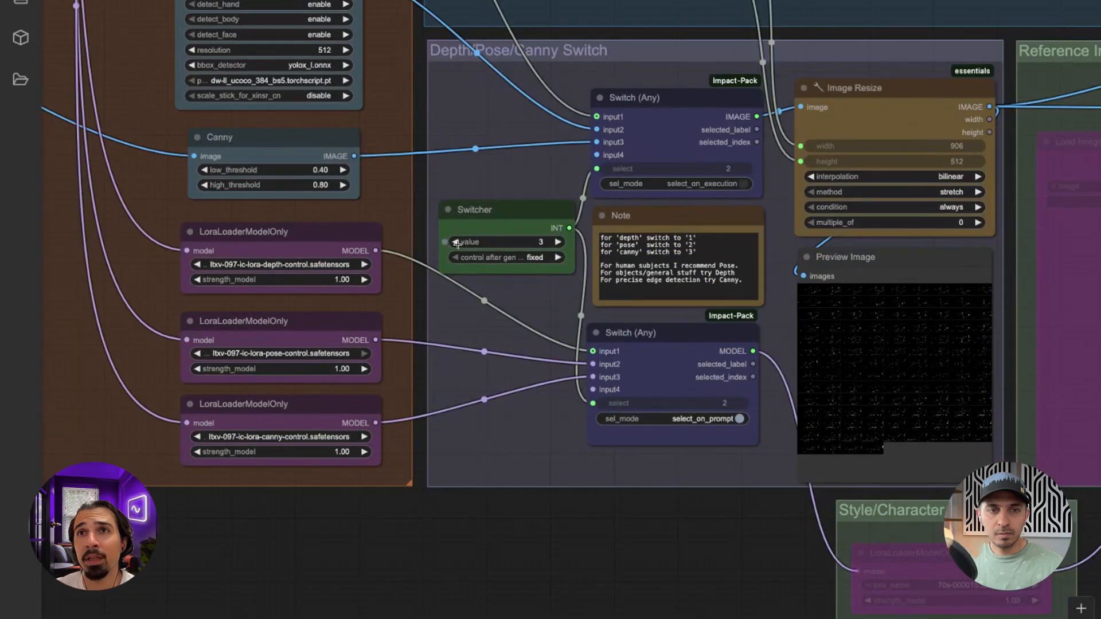
# Step: Lower the Switcher value from 3 to 2 to select pose control, then view the Video Combine output
pyautogui.click(458, 242)
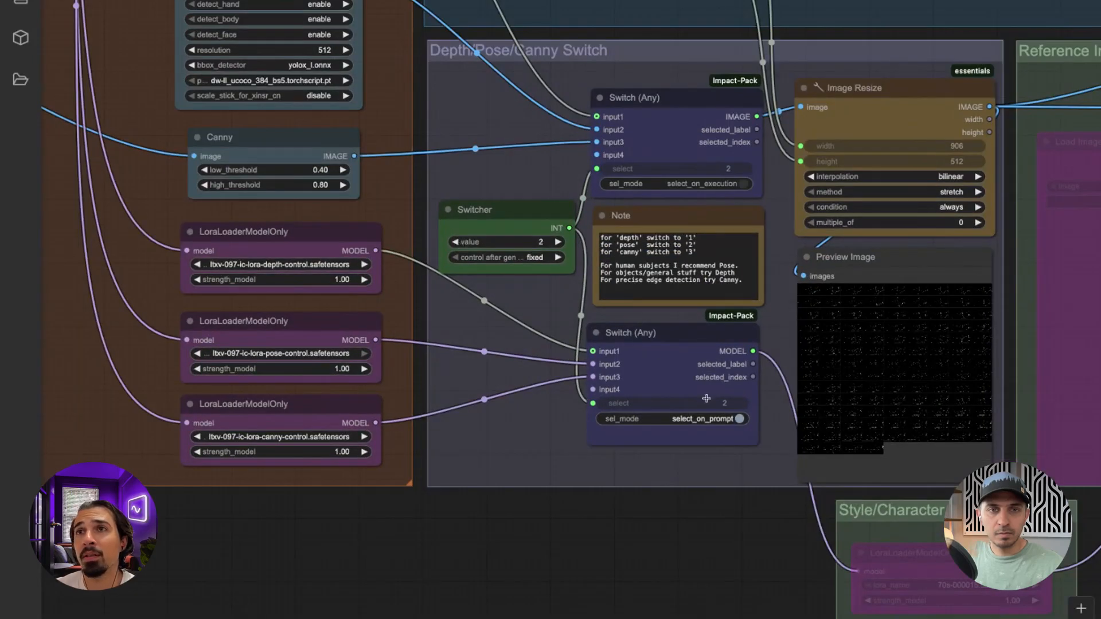
pyautogui.scroll(-3)
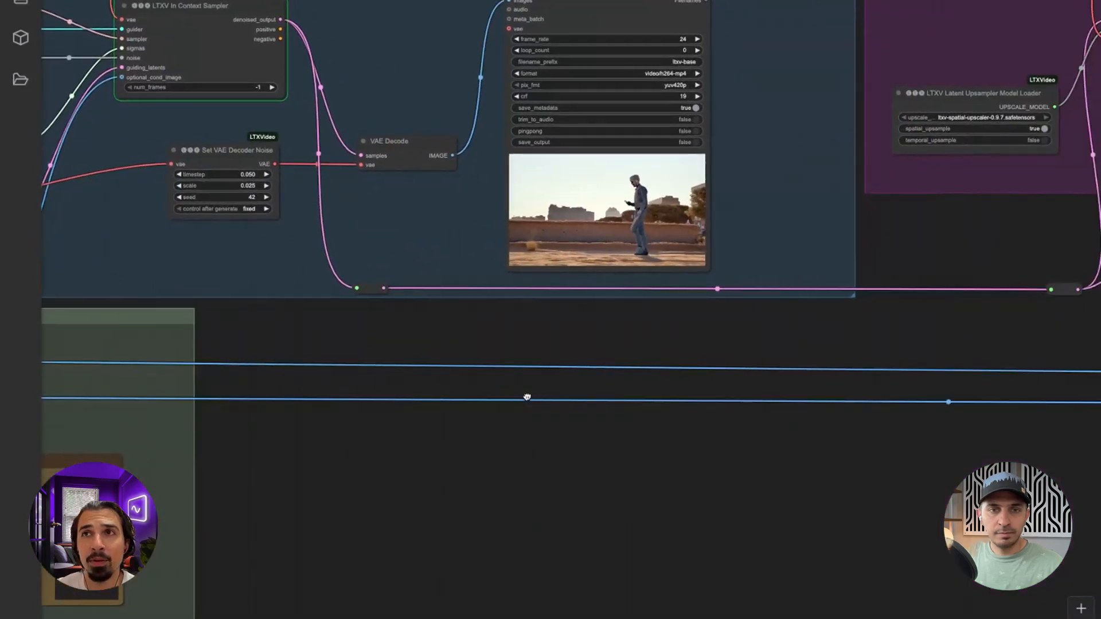
pyautogui.moveTo(526, 397); pyautogui.dragTo(459, 395)
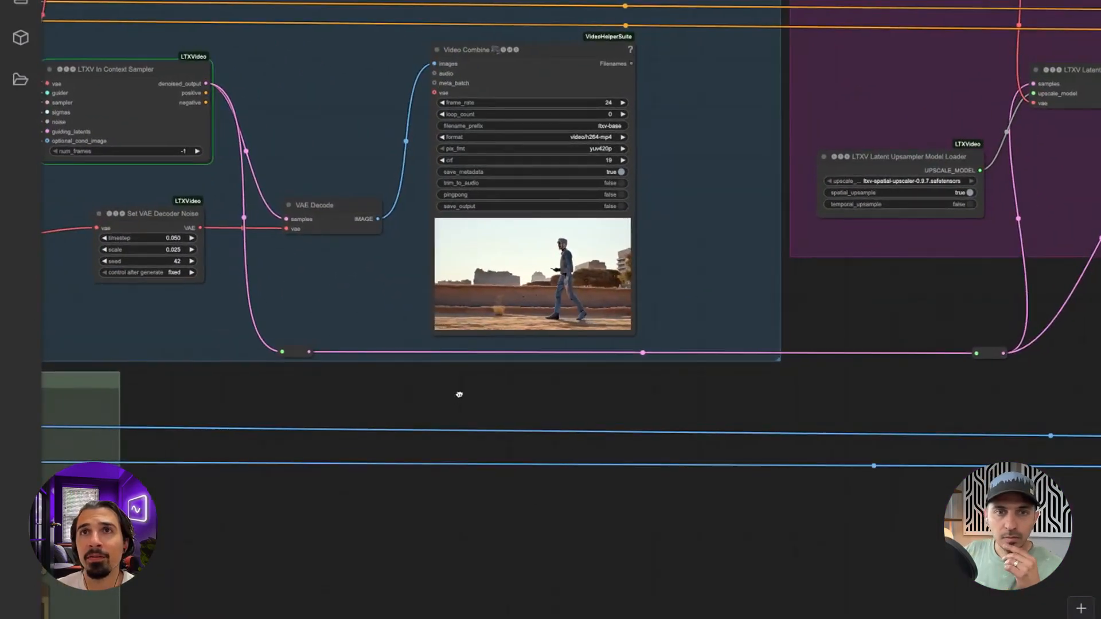
pyautogui.moveTo(460, 395); pyautogui.dragTo(688, 410)
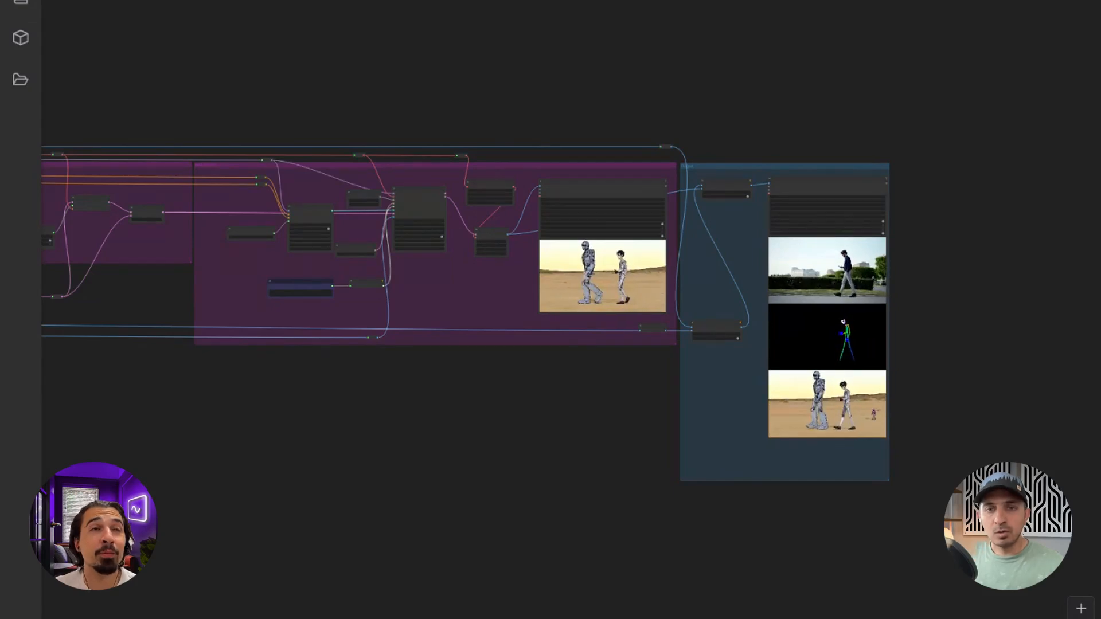
# Step: Zoom out to show the Reference Image group with the desert robot Load Image node
pyautogui.scroll(-3)
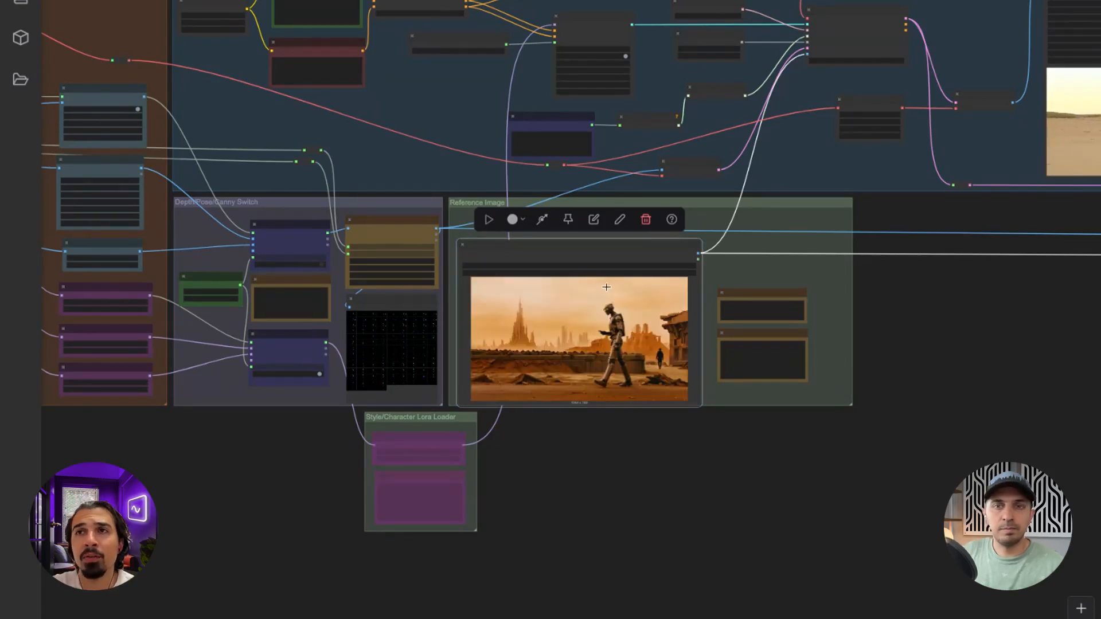
pyautogui.moveTo(639, 351)
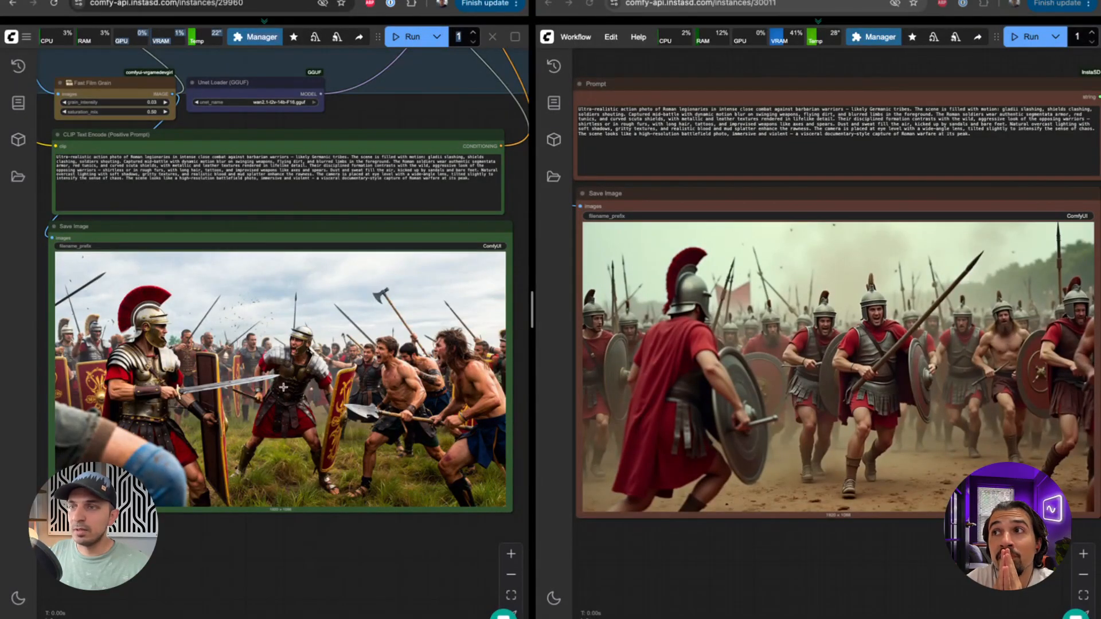
pyautogui.moveTo(360, 524)
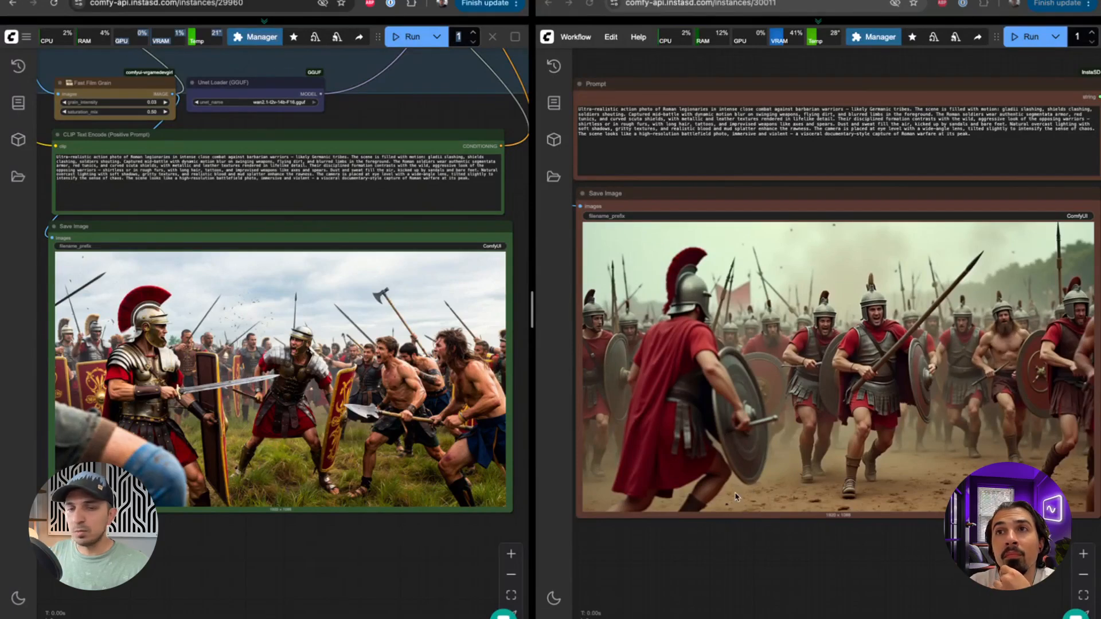
pyautogui.moveTo(730, 521)
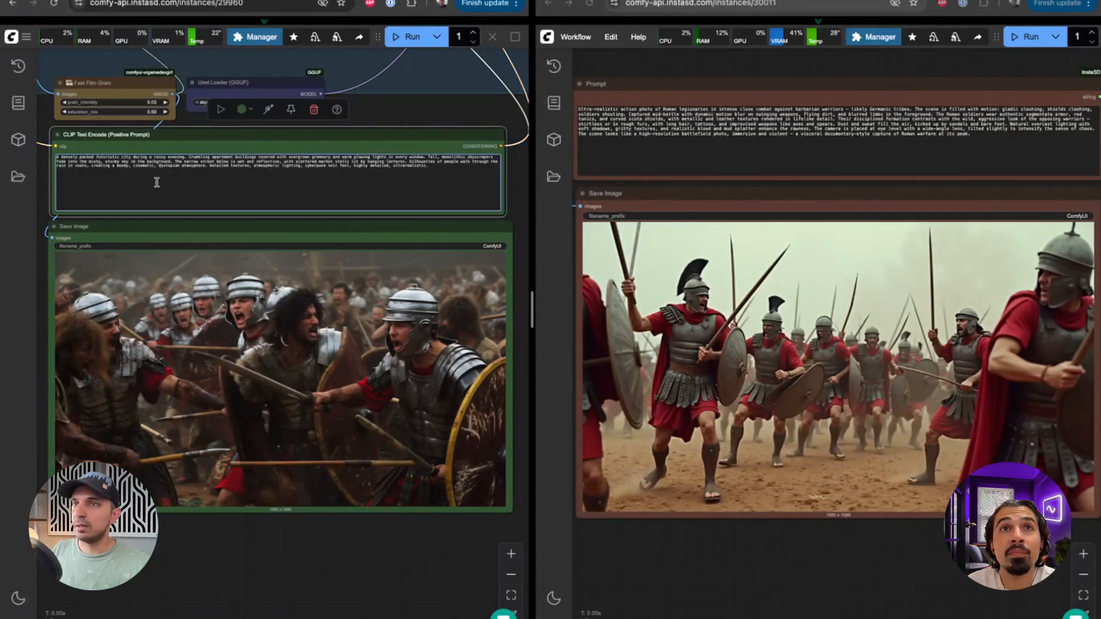
# Step: Replace the Roman battle prompt with the rainy futuristic city prompt and run the generation
pyautogui.tripleClick(828, 123)
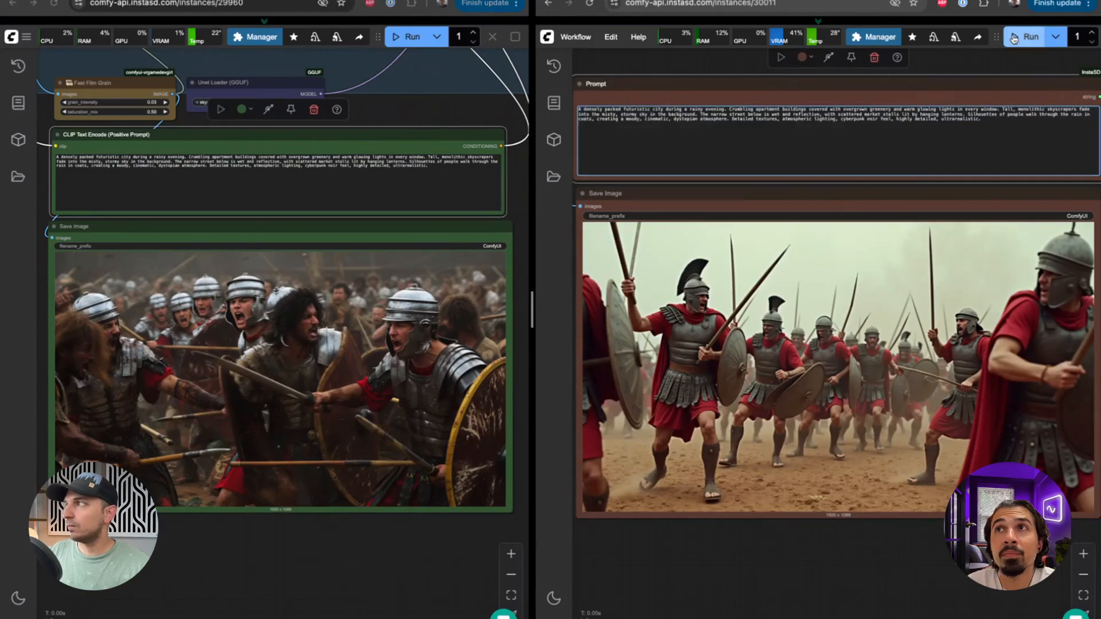
pyautogui.click(1028, 37)
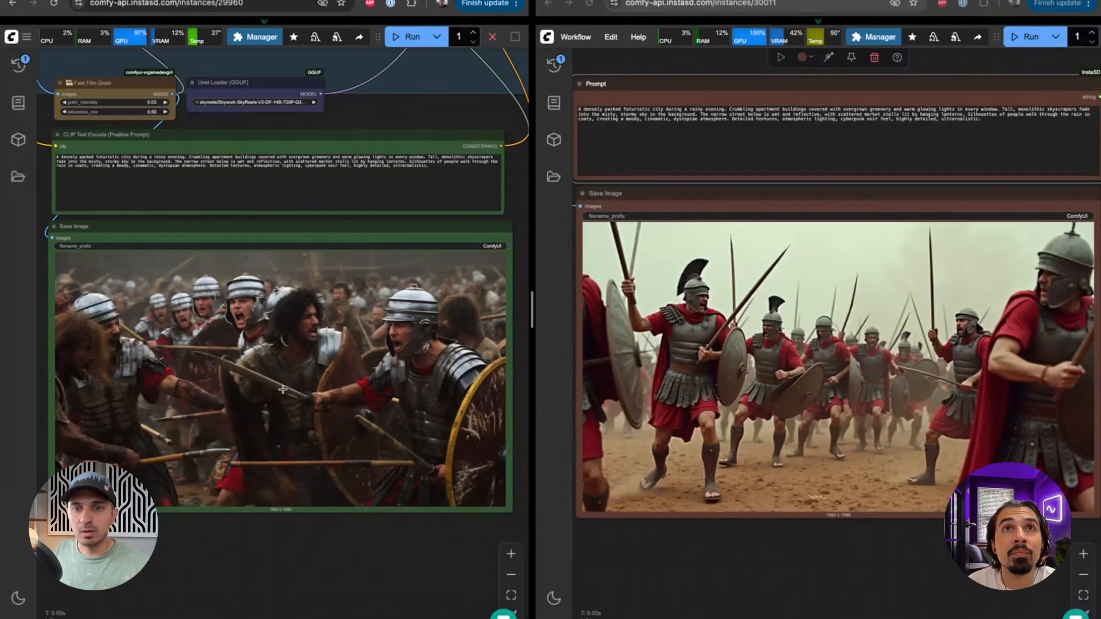
pyautogui.moveTo(239, 442)
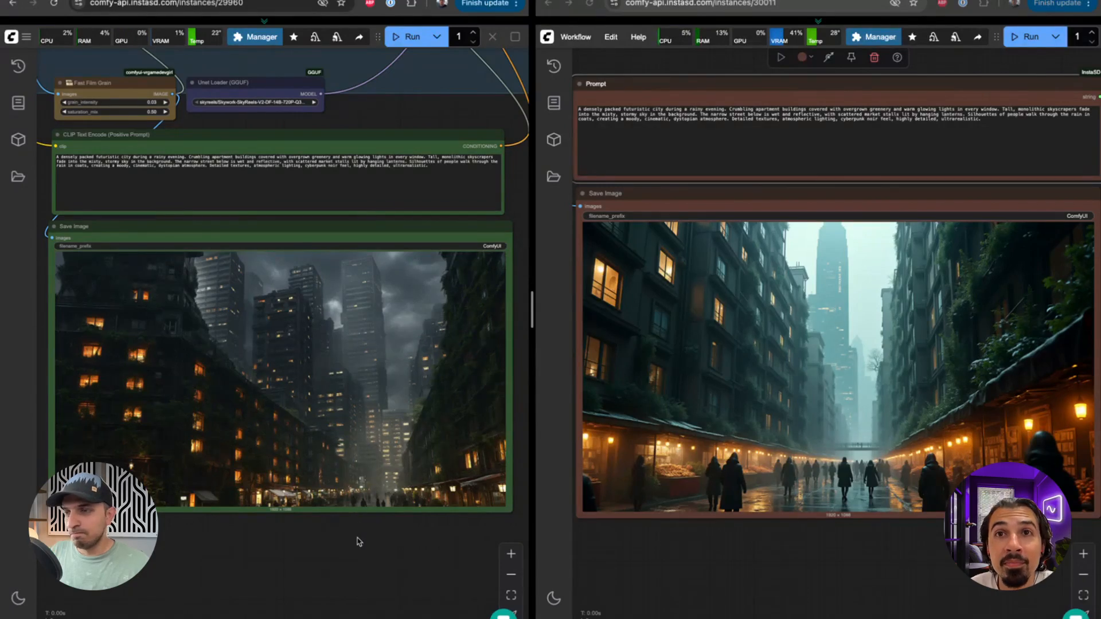
pyautogui.moveTo(376, 464)
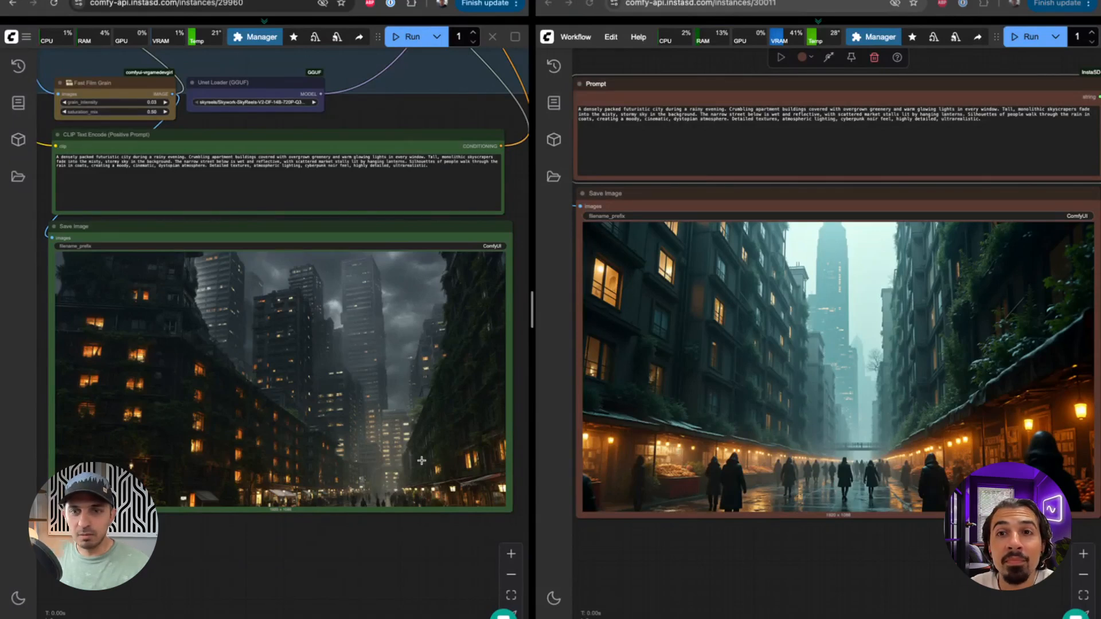
pyautogui.moveTo(431, 442)
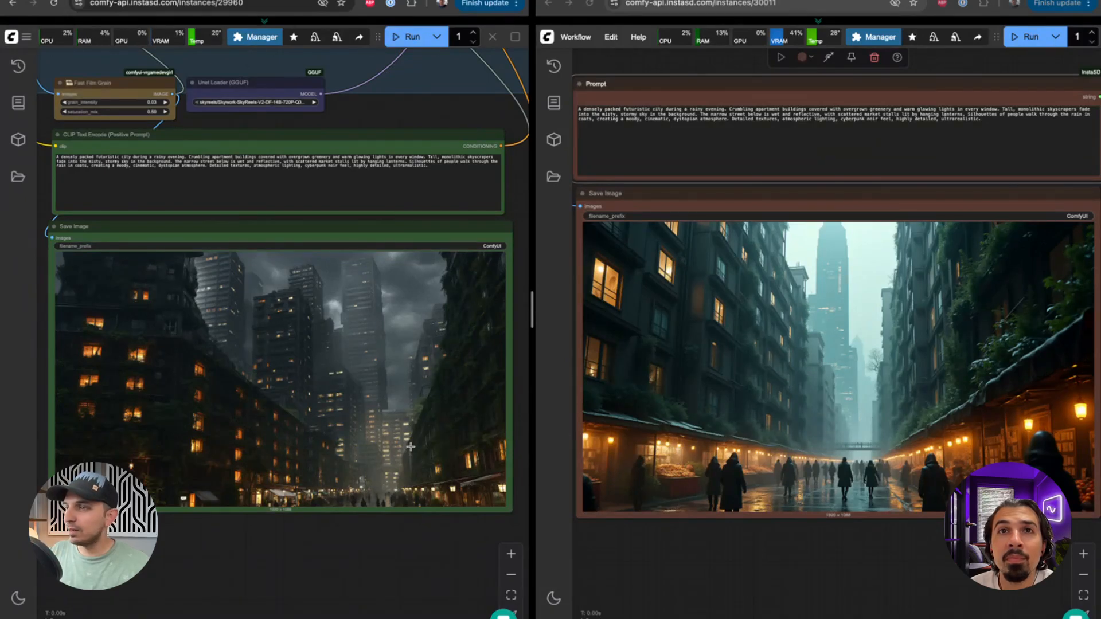
pyautogui.moveTo(386, 535)
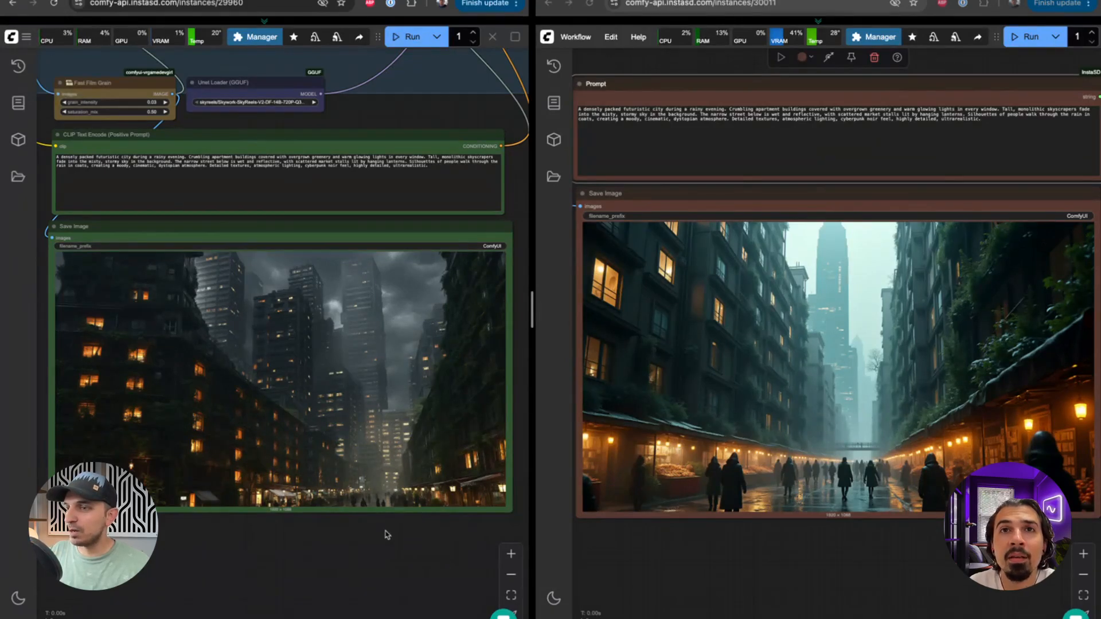
pyautogui.moveTo(749, 537)
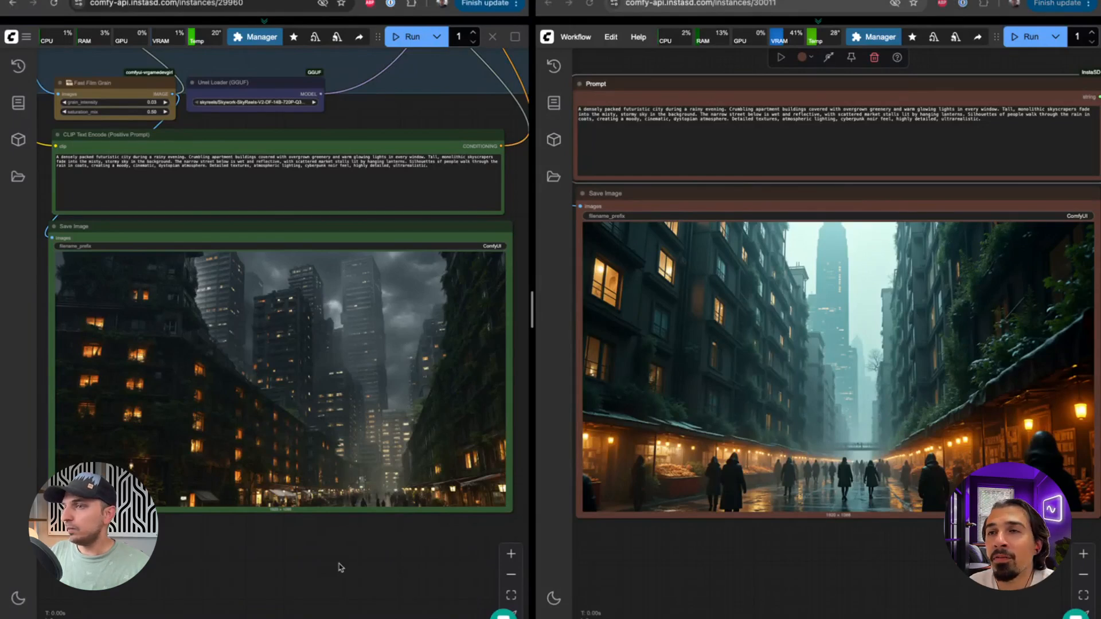
# Step: Choose wan2.1-t2v-14b-F16.gguf in the Unet Loader (GGUF) model list
pyautogui.click(255, 103)
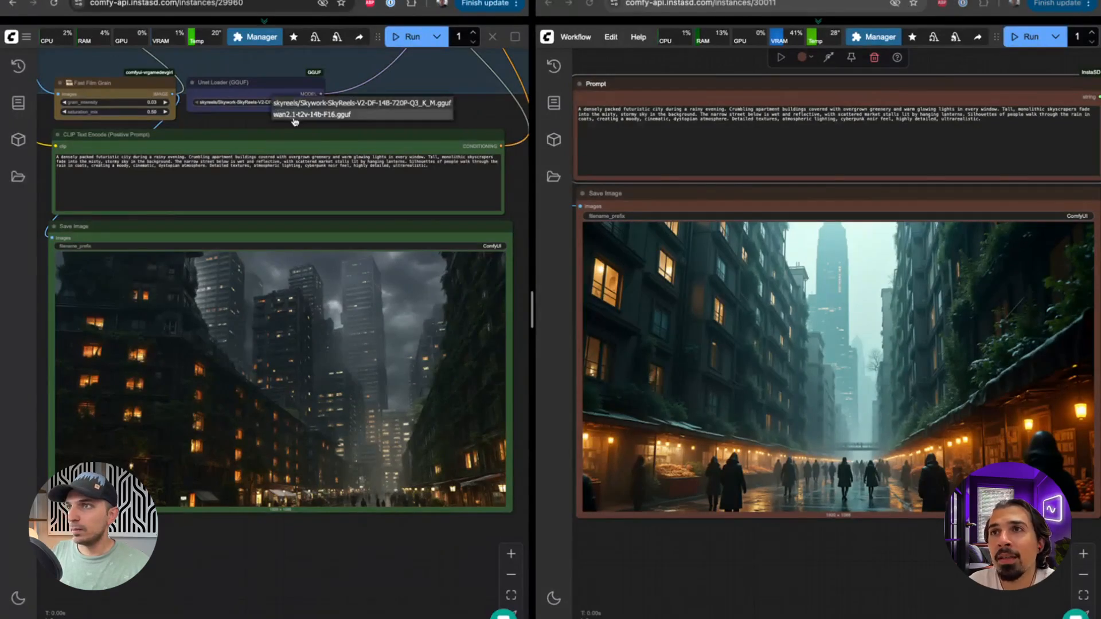
pyautogui.click(311, 115)
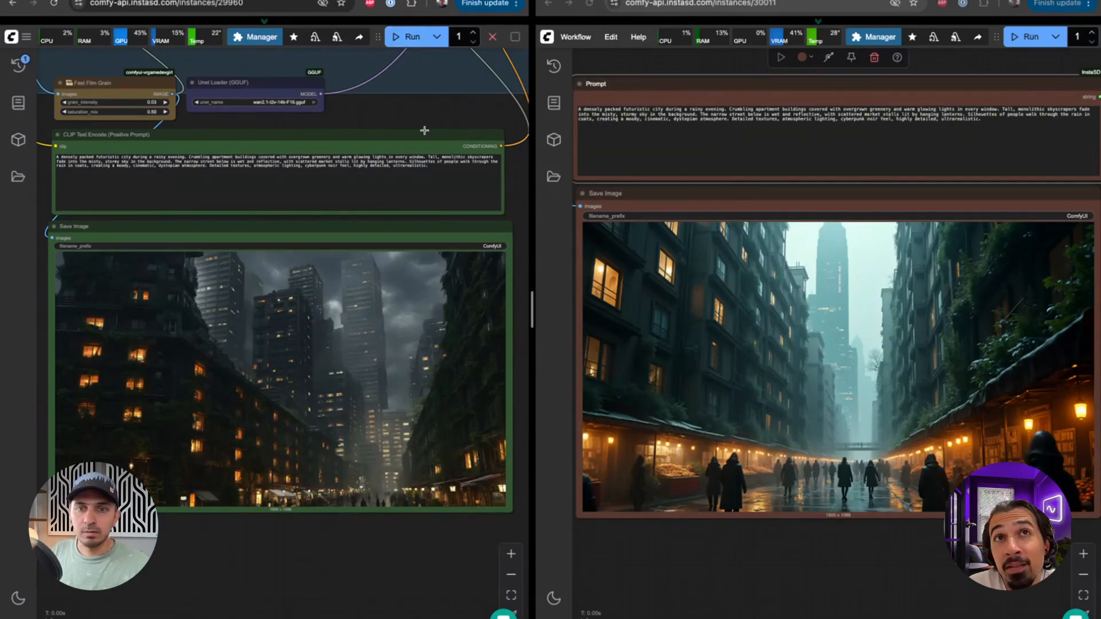
pyautogui.moveTo(421, 116)
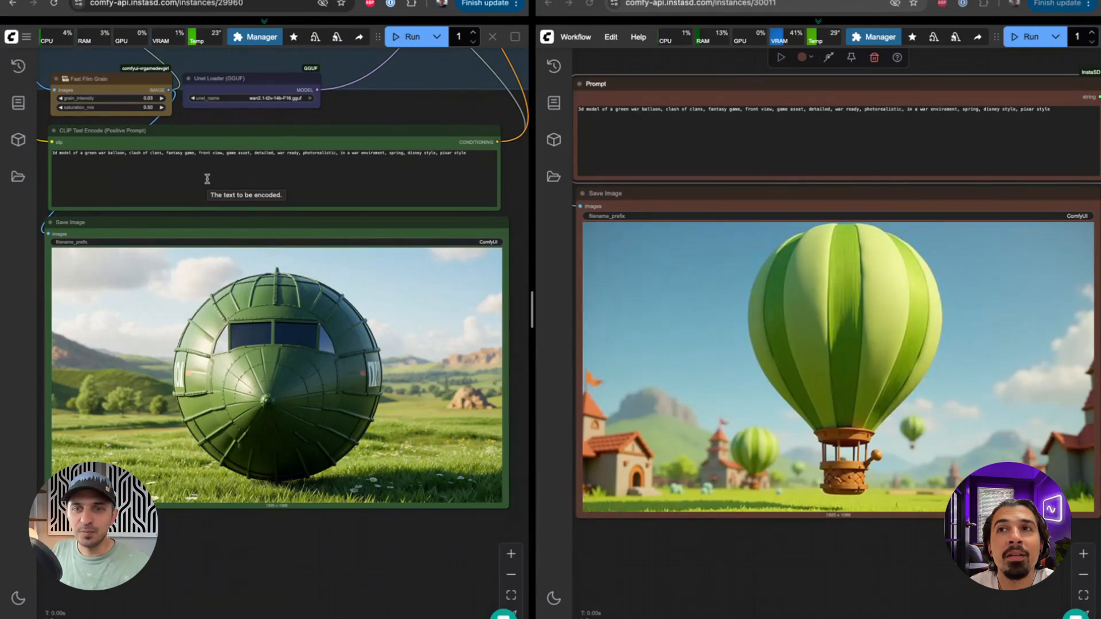
pyautogui.moveTo(292, 552)
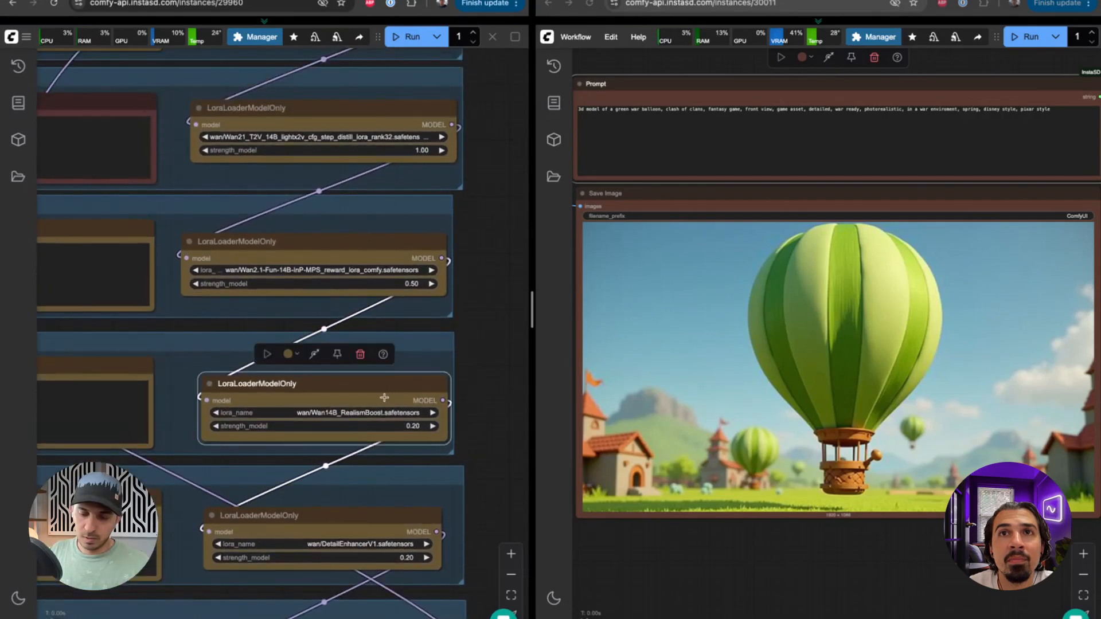
# Step: Scroll over the LoraLoaderModelOnly and Unet Loader nodes while setting the model back to SkyReels
pyautogui.scroll(-3)
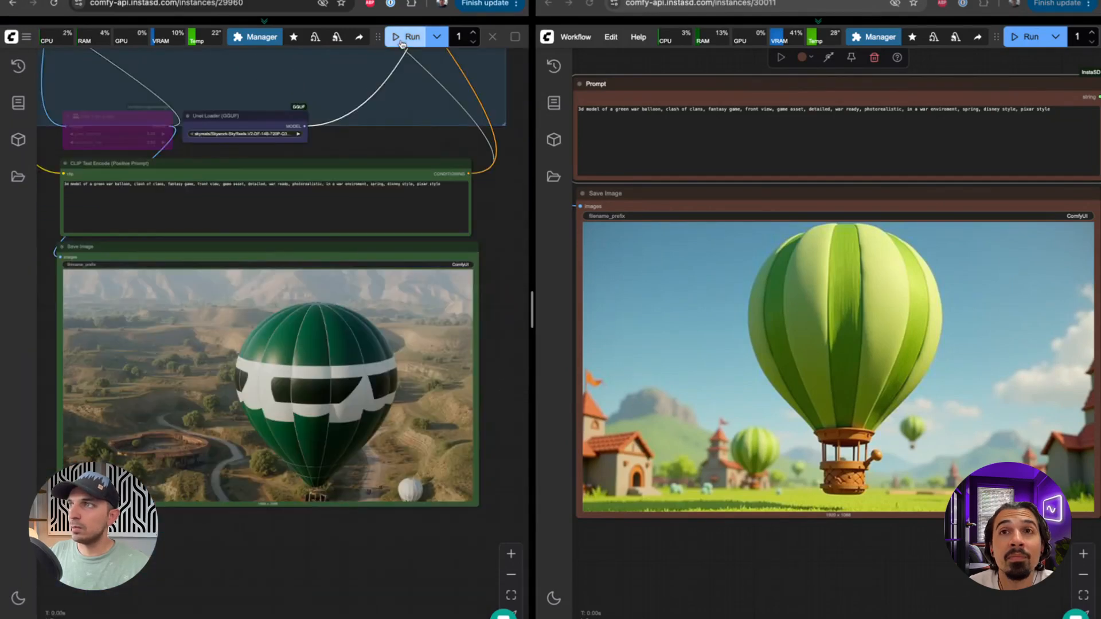
# Step: Run a new SkyReels generation of the green war balloon prompt
pyautogui.click(412, 37)
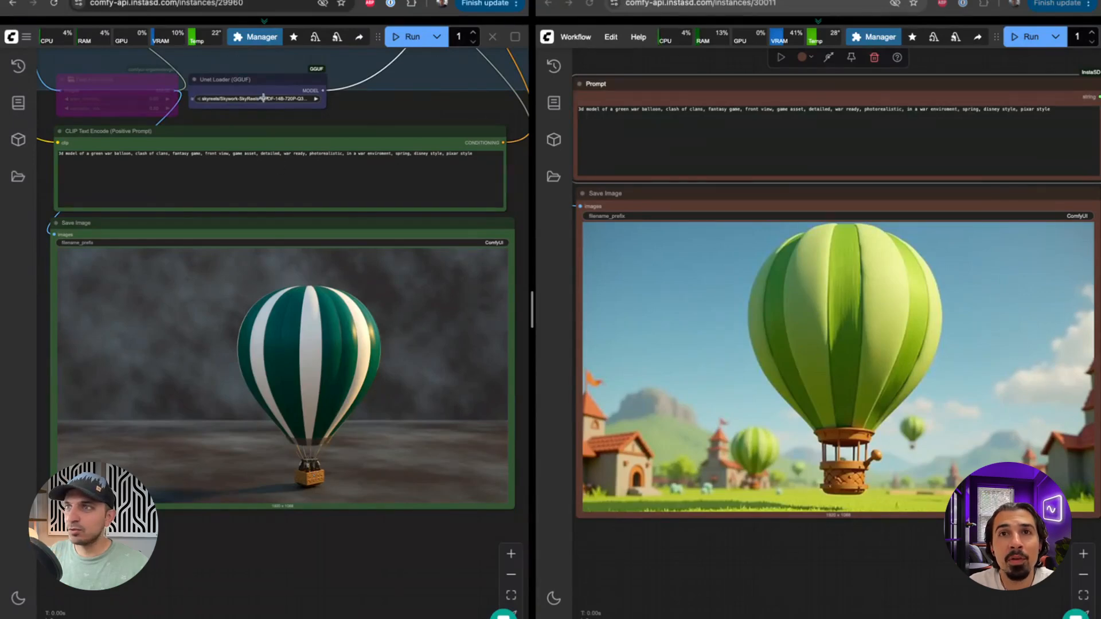
# Step: Run the green war balloon prompt on the Wan 2.1 t2v model
pyautogui.click(412, 37)
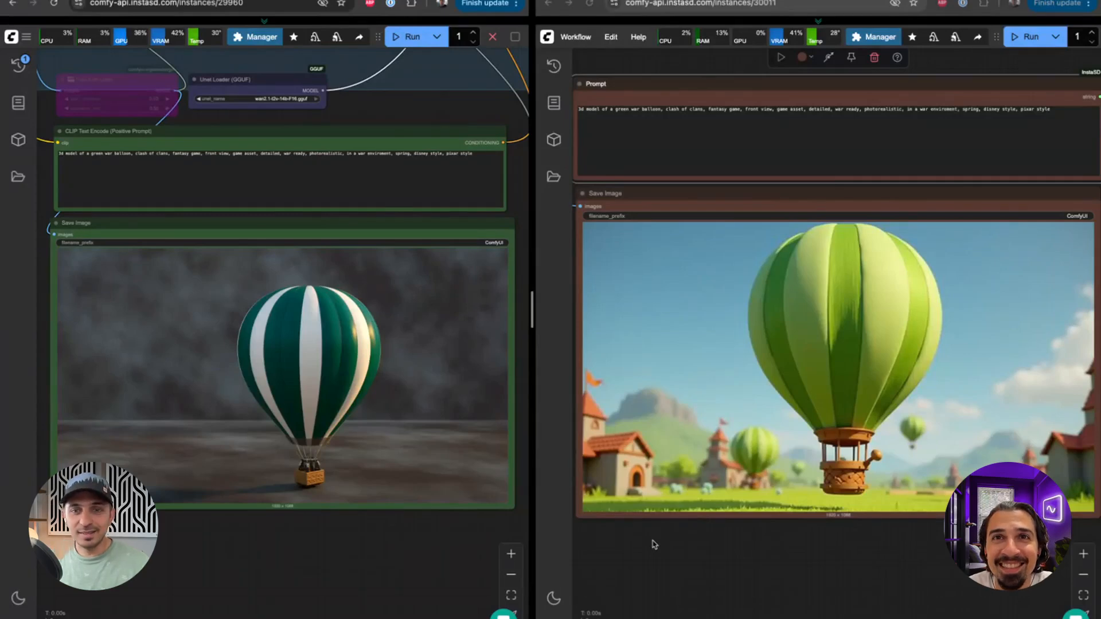
pyautogui.moveTo(355, 536)
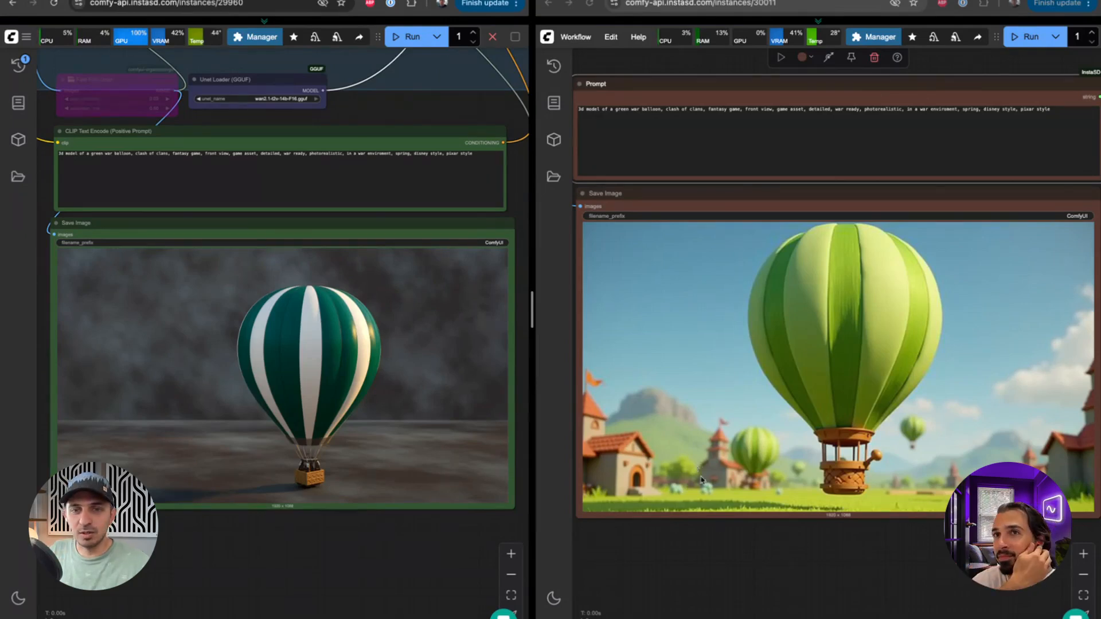
pyautogui.moveTo(709, 537)
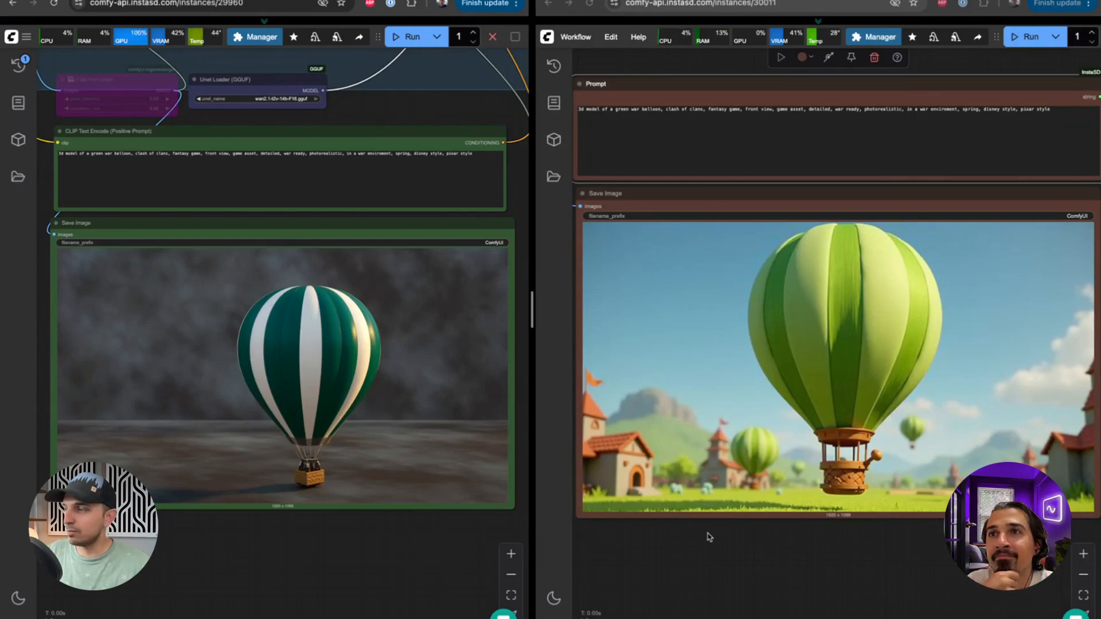